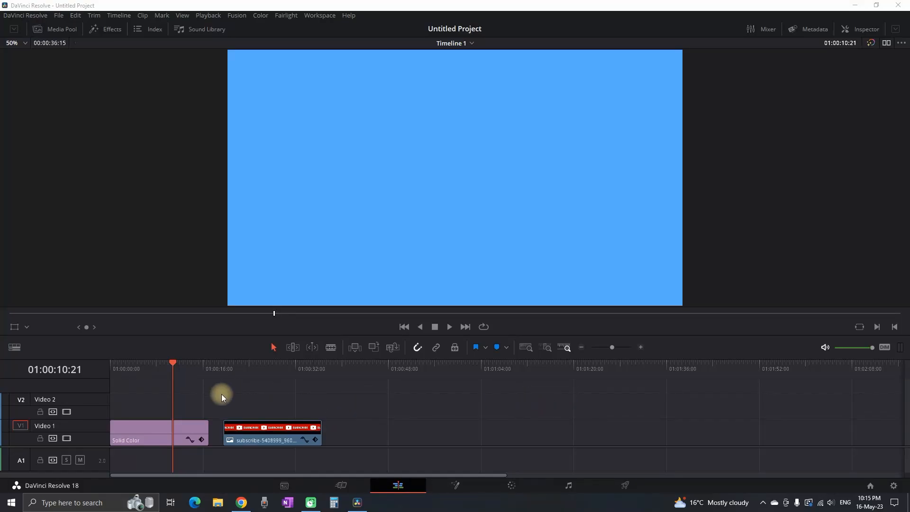
Move the subscribe PNG onto Video 2 at the timeline start, overlaying the blue solid colour.
click(156, 369)
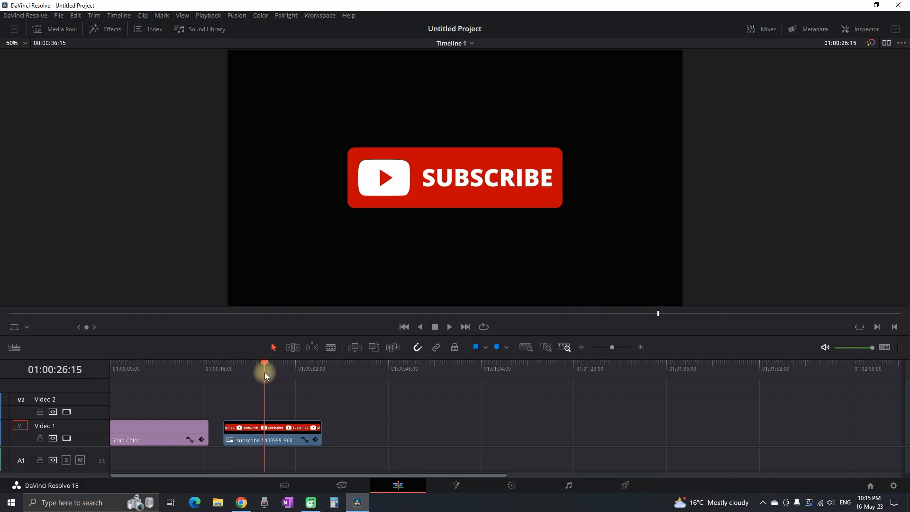
drag(271, 432, 229, 403)
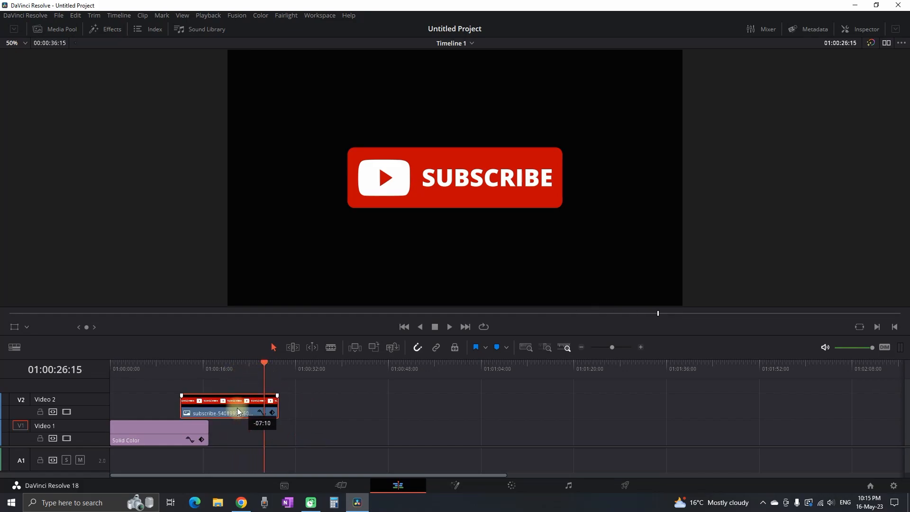
drag(229, 403, 148, 403)
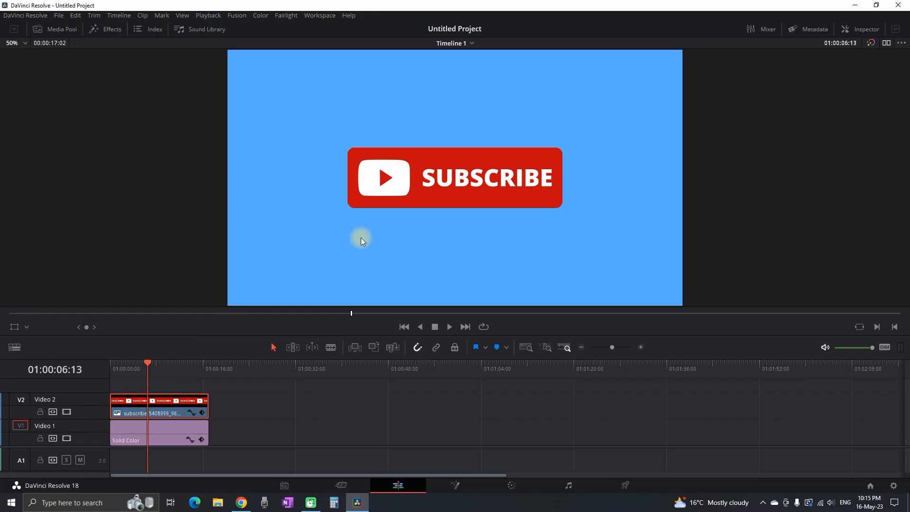
click(481, 184)
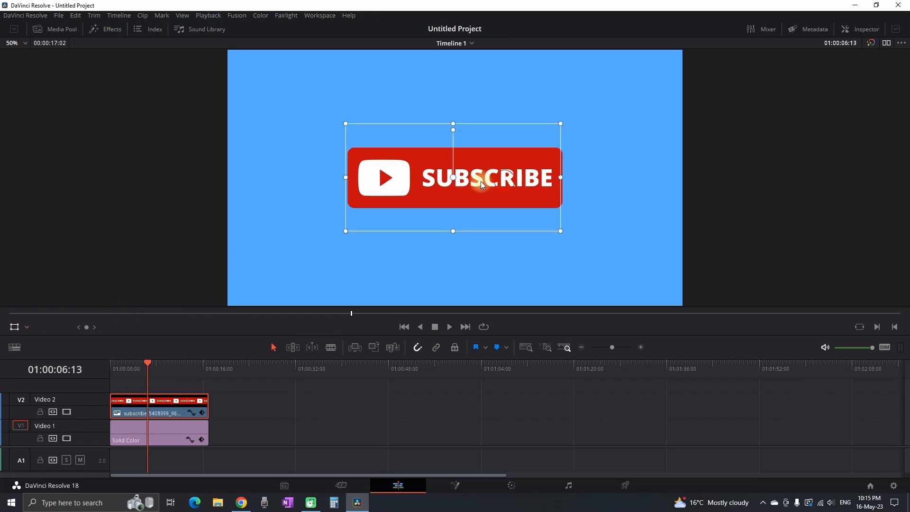
key(ctrl+z)
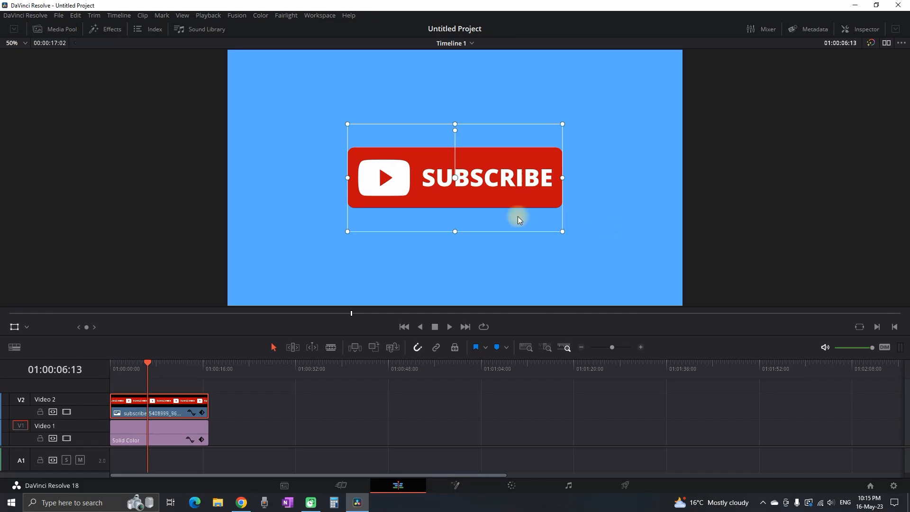
mouse_move(278, 404)
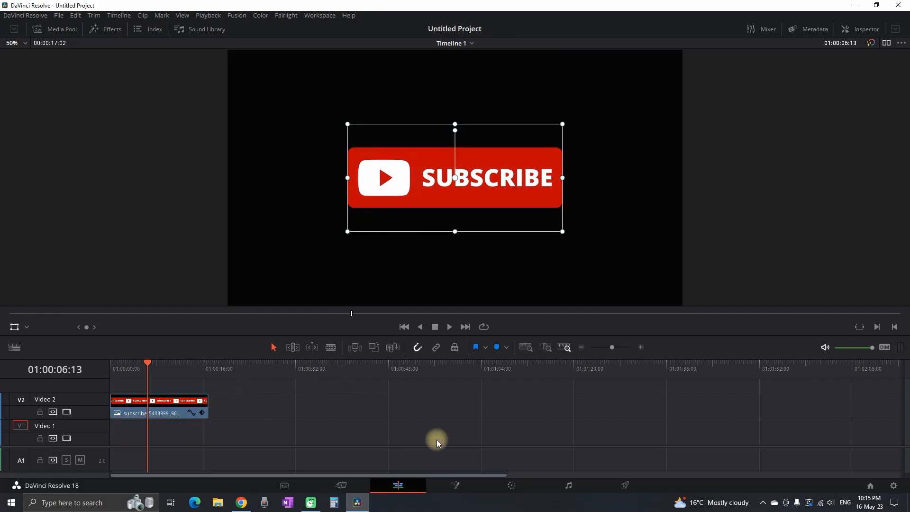
Render the queued job to ddddas.mov and import that file onto Video 2.
click(624, 485)
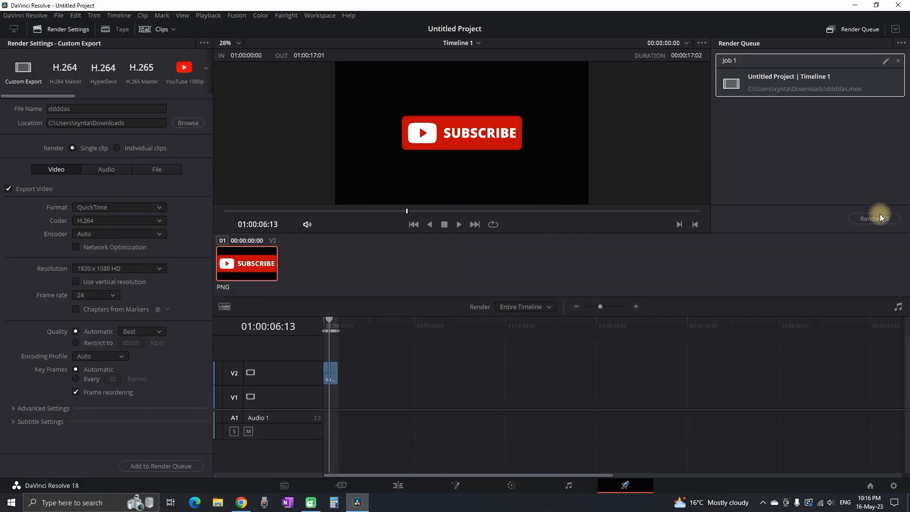
click(872, 218)
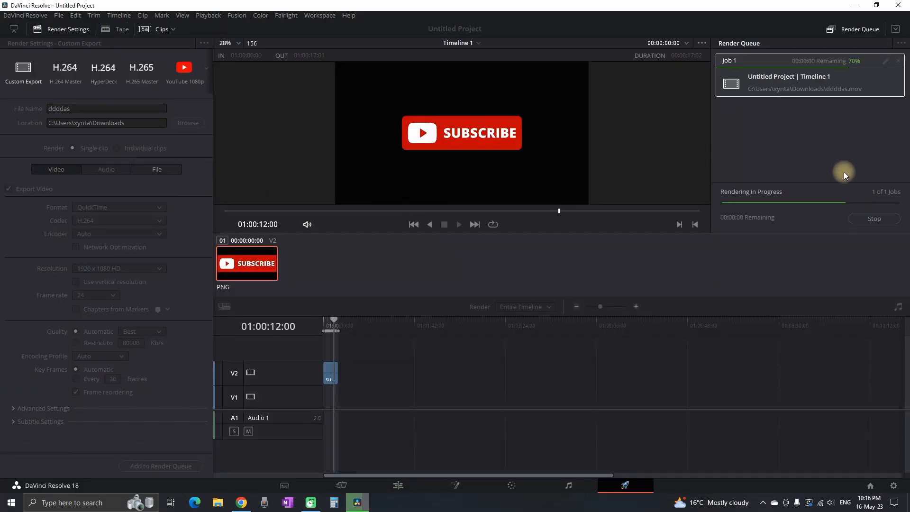
click(784, 442)
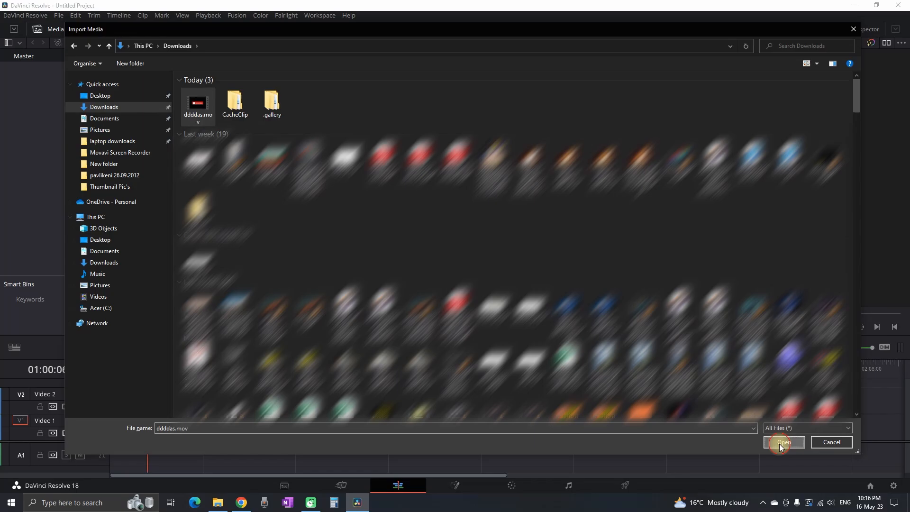
click(784, 442)
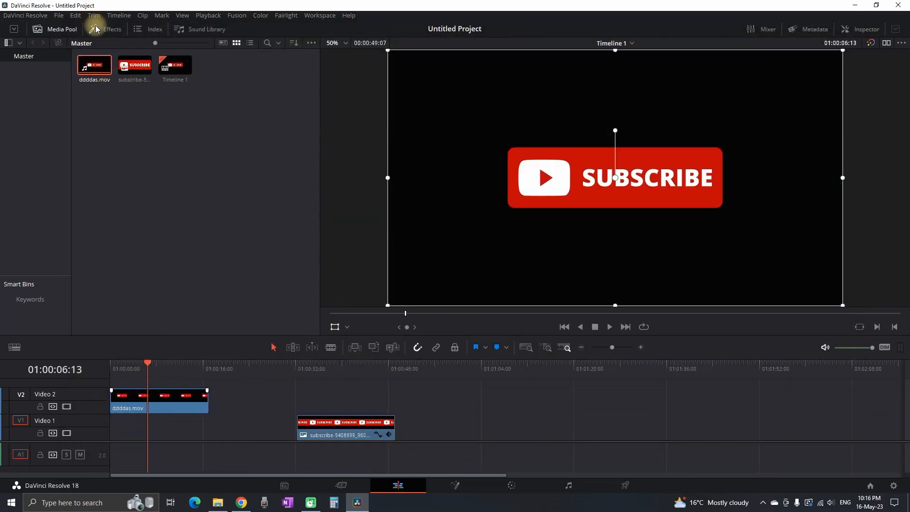
Add a Solid Color generator on Video 1 and set its colour to light blue #55aaff.
click(112, 29)
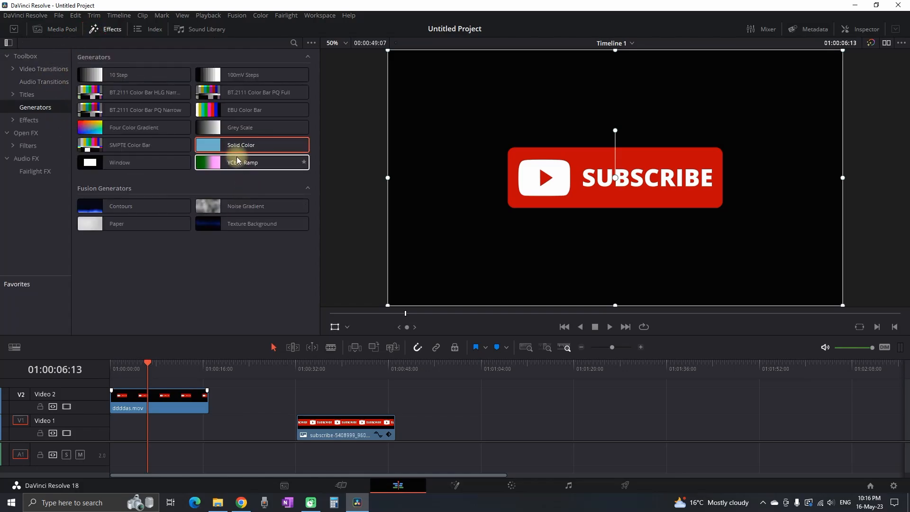
drag(239, 144, 421, 404)
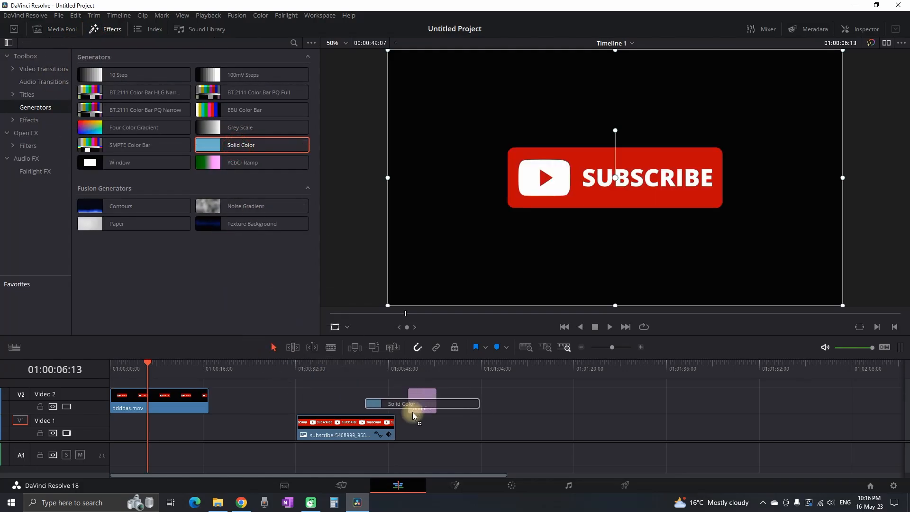
drag(421, 403, 434, 427)
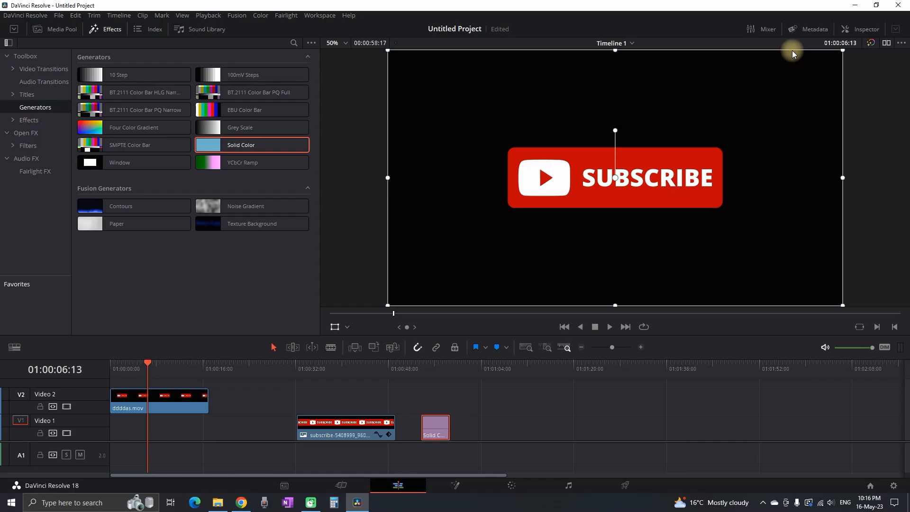
click(786, 116)
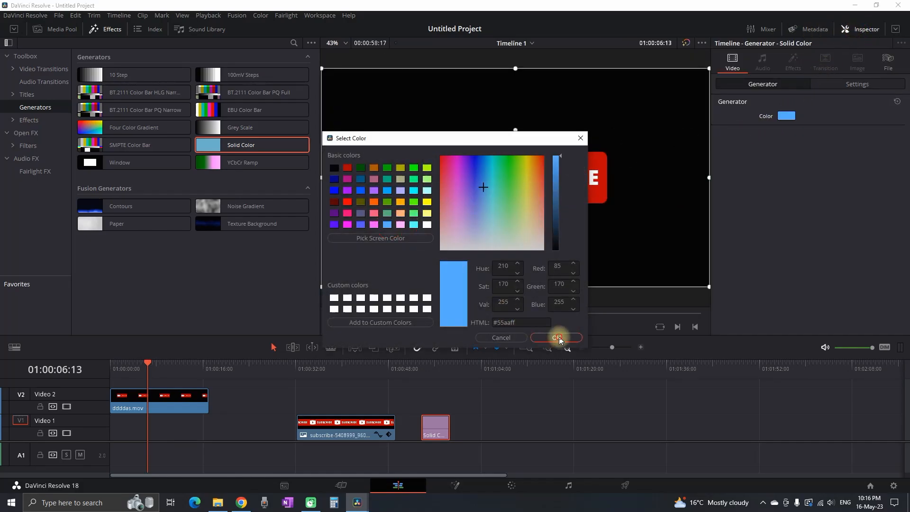
click(557, 338)
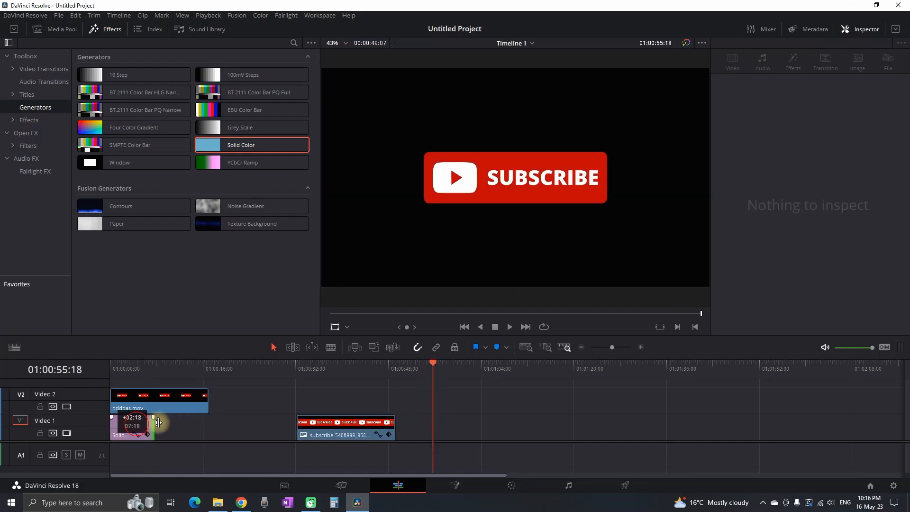
Return the subscribe PNG to Video 1 at the start and switch to the Deliver page.
click(158, 399)
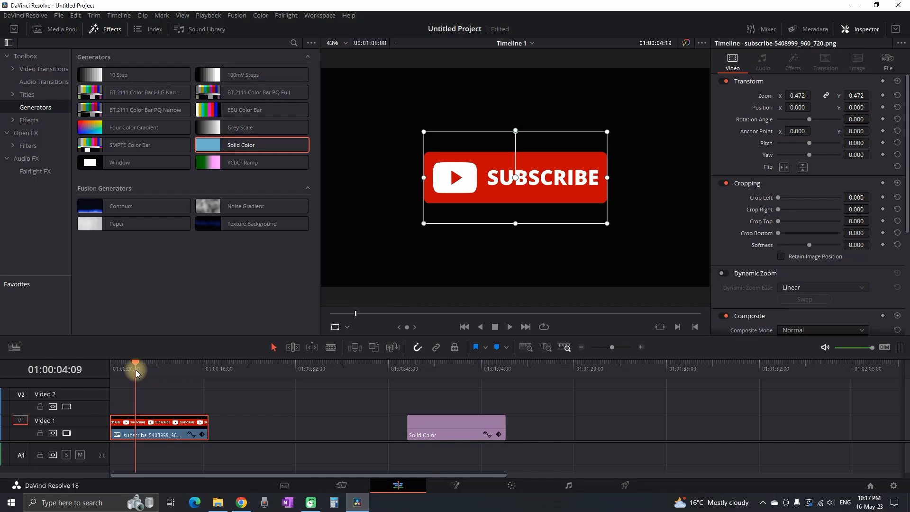
click(624, 485)
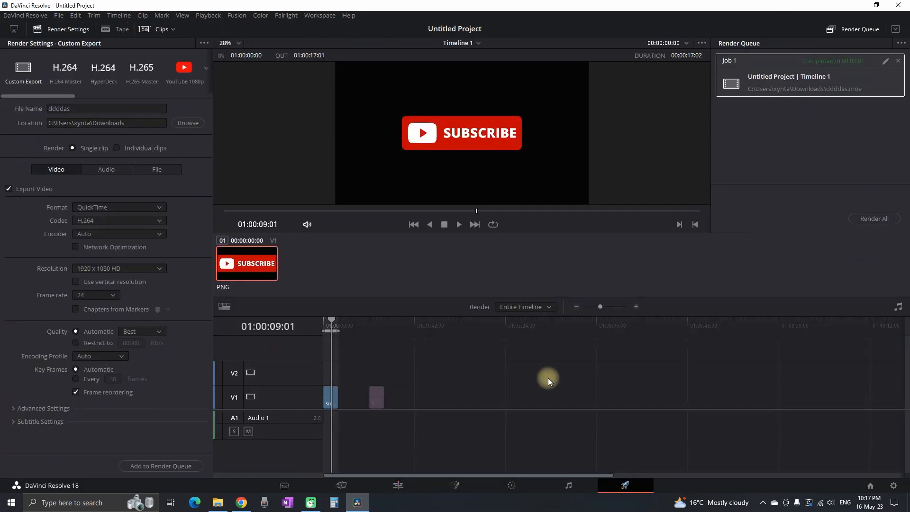
Set codec GoPro CineForm, type RGB 16-bit with Export Alpha, and queue the ddddass render.
click(119, 207)
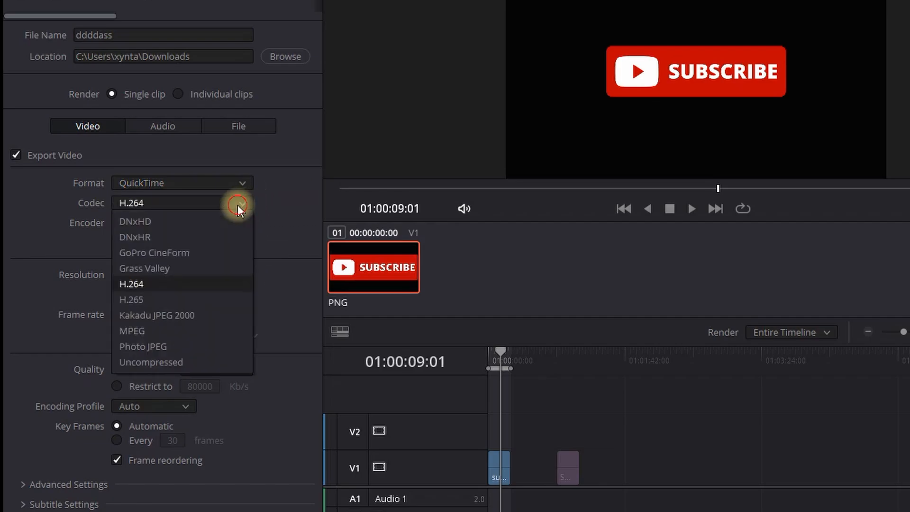
mouse_move(155, 252)
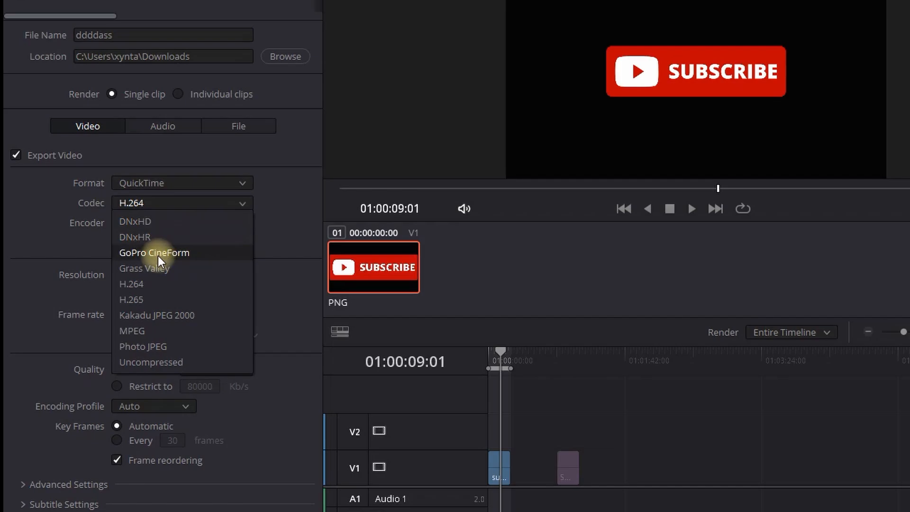
click(155, 252)
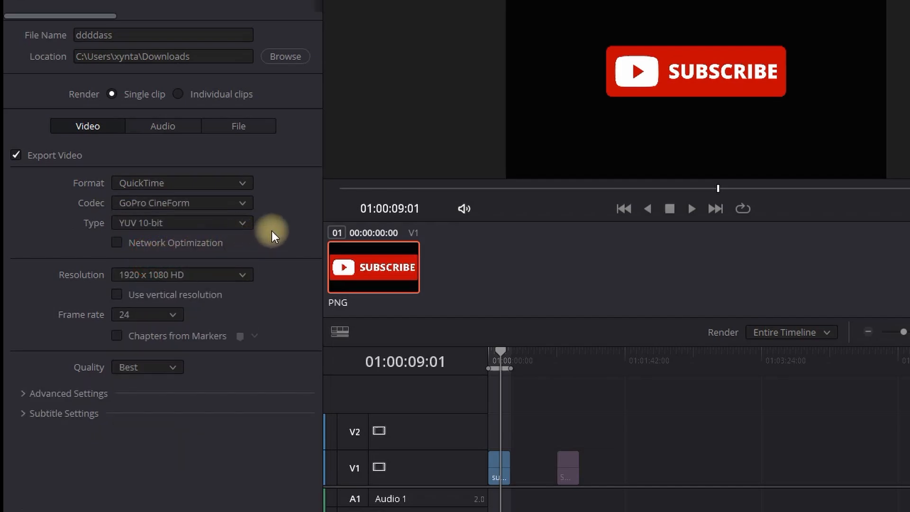
click(182, 222)
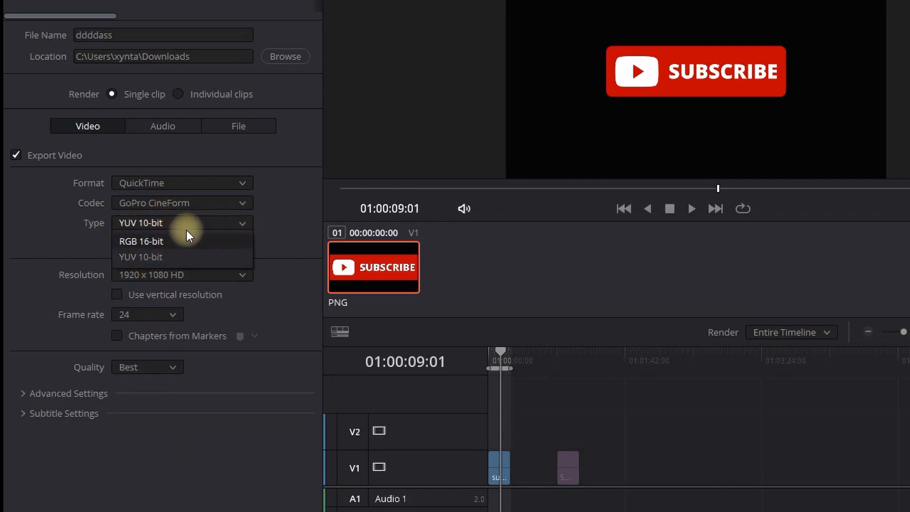
click(140, 241)
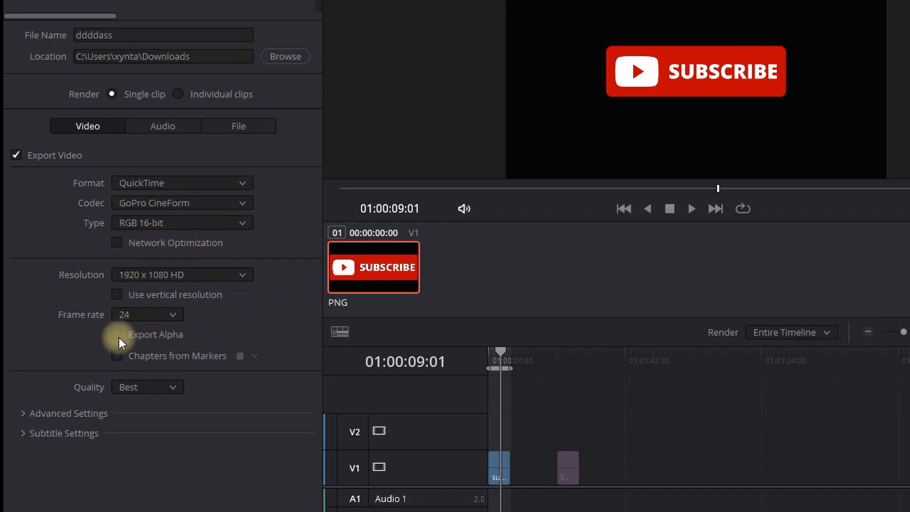
click(116, 335)
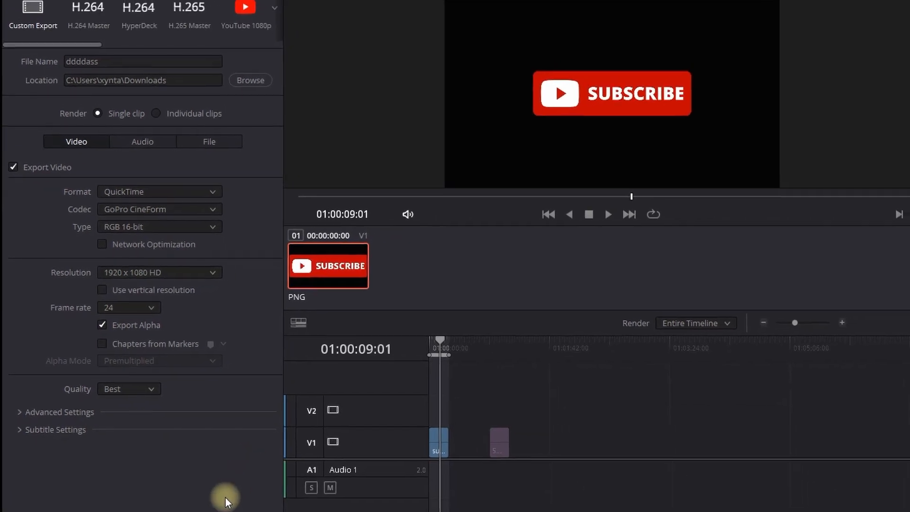
click(872, 219)
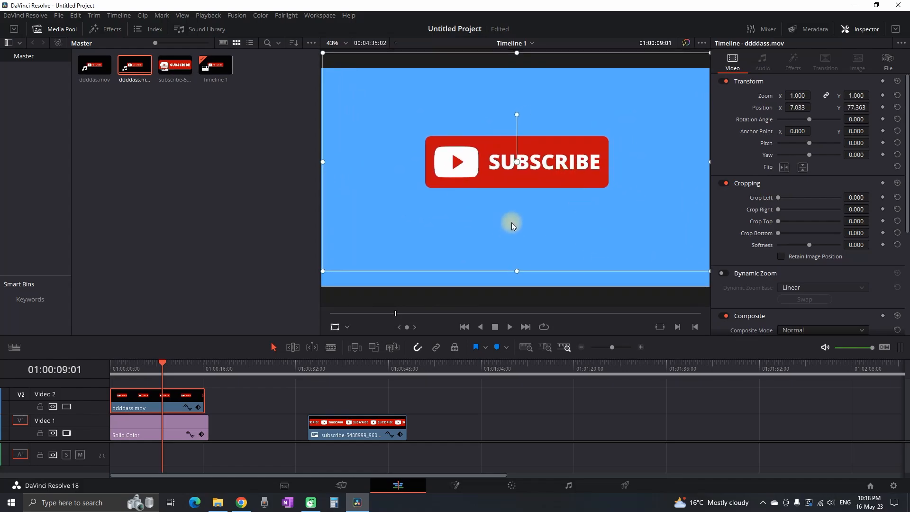
mouse_move(607, 319)
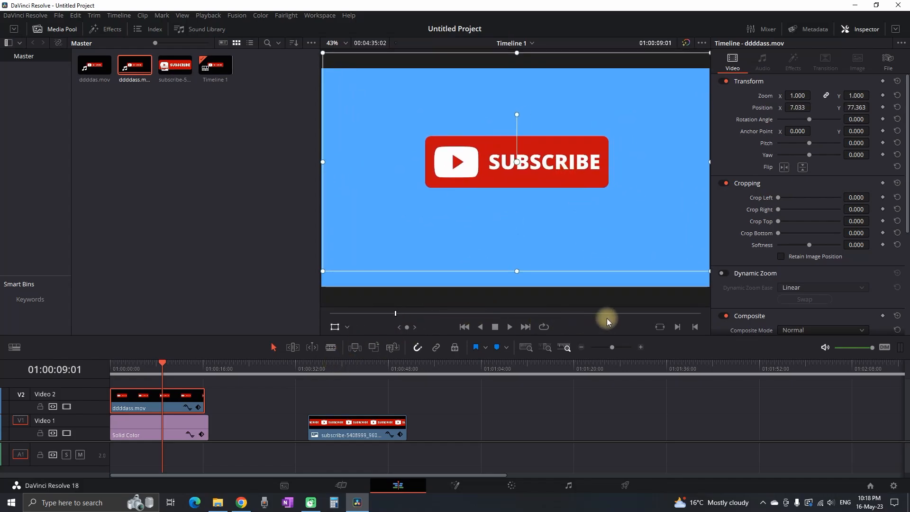